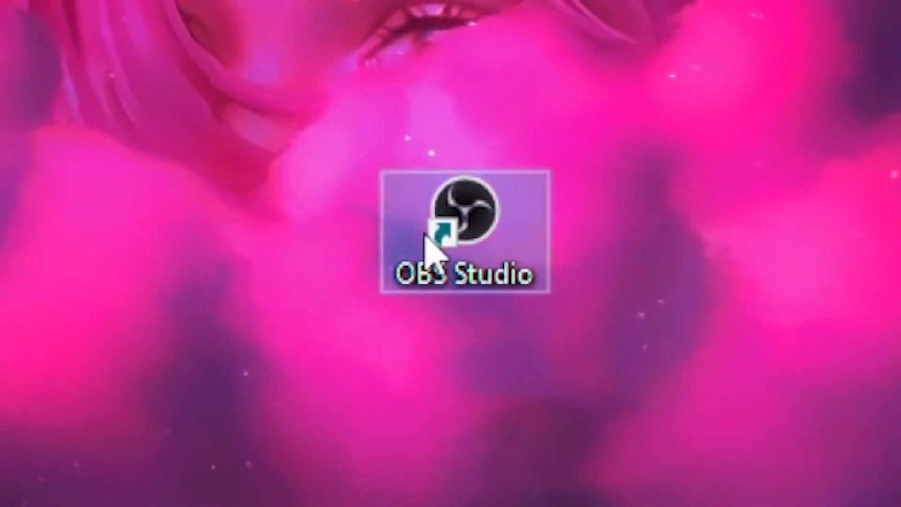
- Launch OBS Studio from its Windows desktop shortcut
double_click(463, 224)
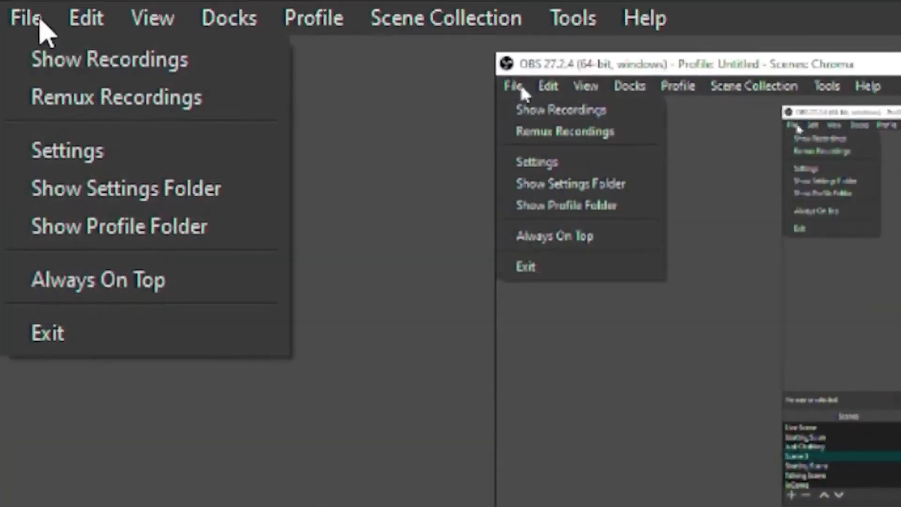
- Open OBS Settings on the Output category with advanced encoder settings
click(67, 150)
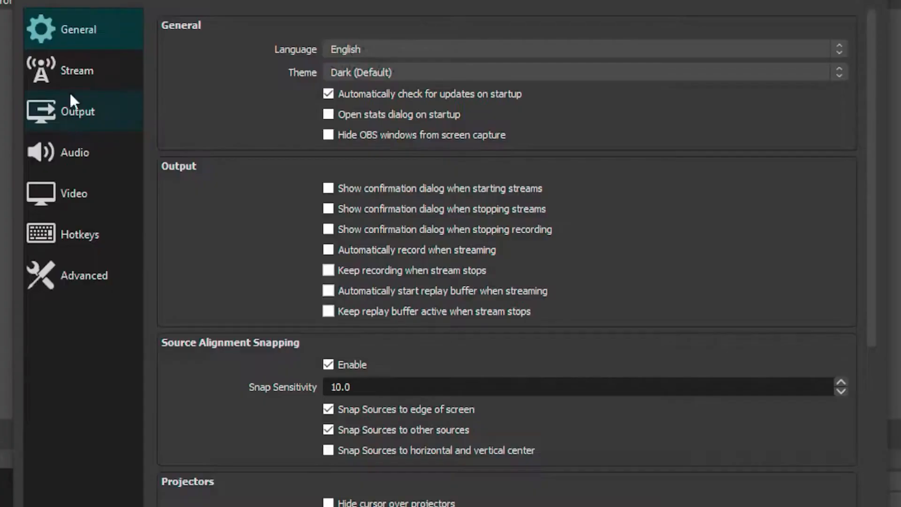
click(77, 110)
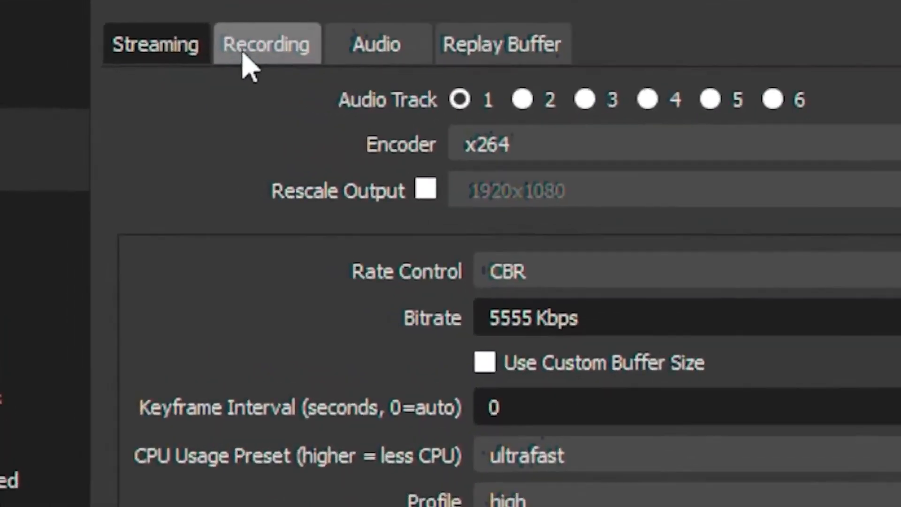
- Show the Recording tab and review its mp4 format, x264 and CBR options
click(266, 43)
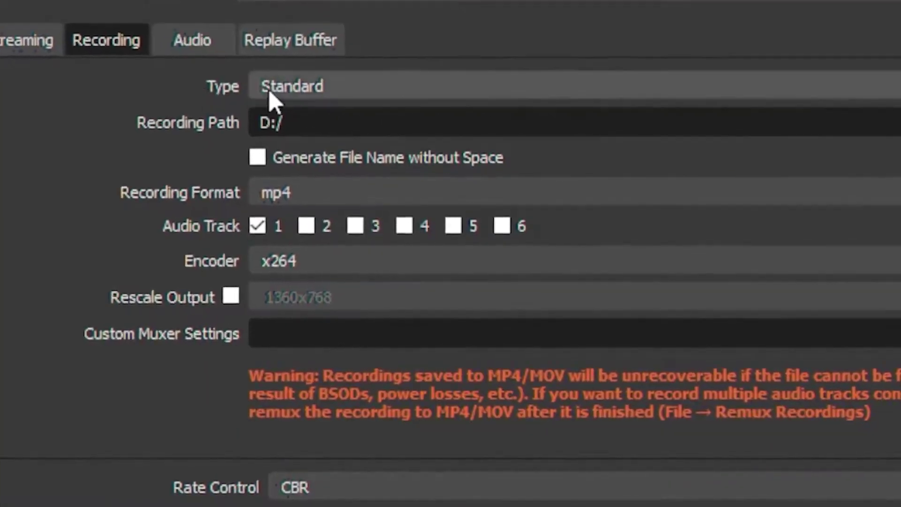
scroll(down, 3)
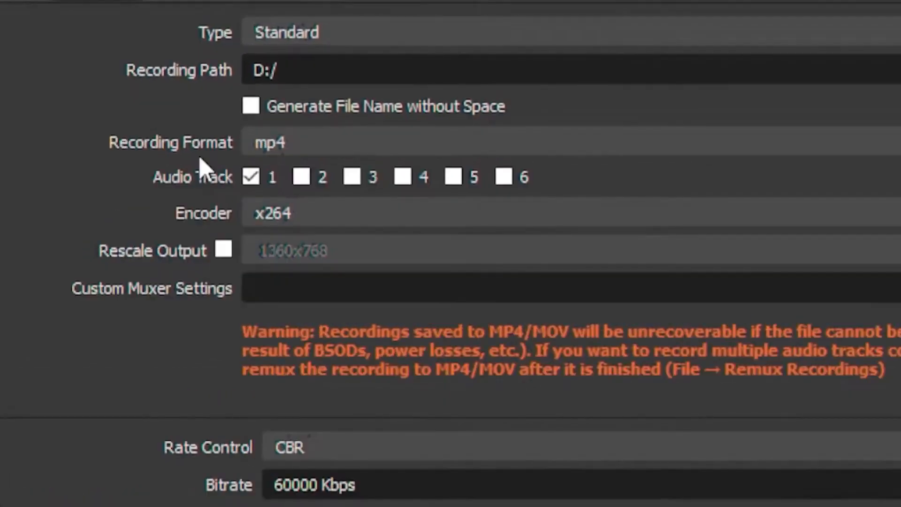
scroll(down, 3)
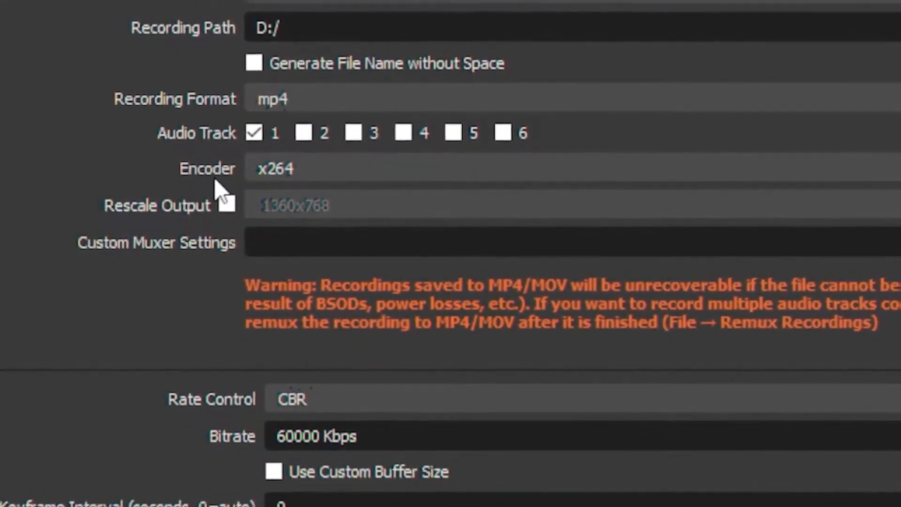
scroll(up, 3)
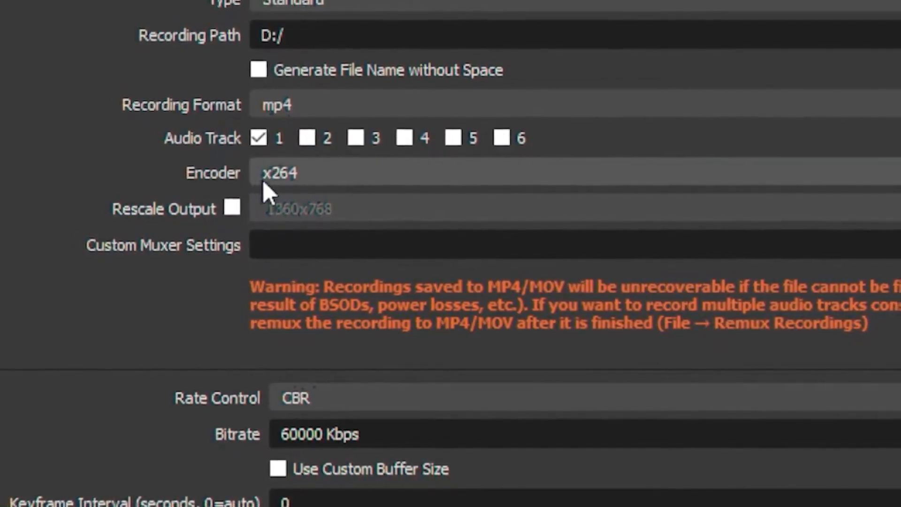
scroll(down, 3)
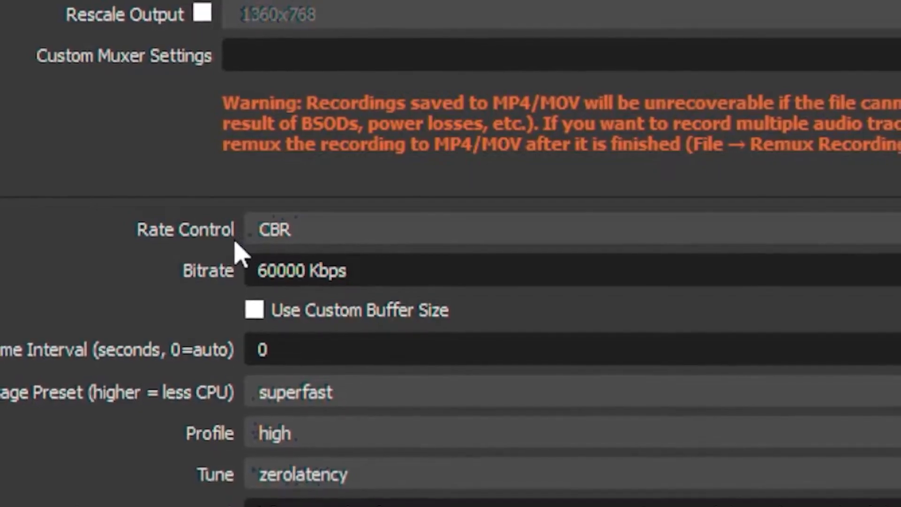
- Keep recording rate control at CBR with bitrate at 4500 Kbps
click(276, 229)
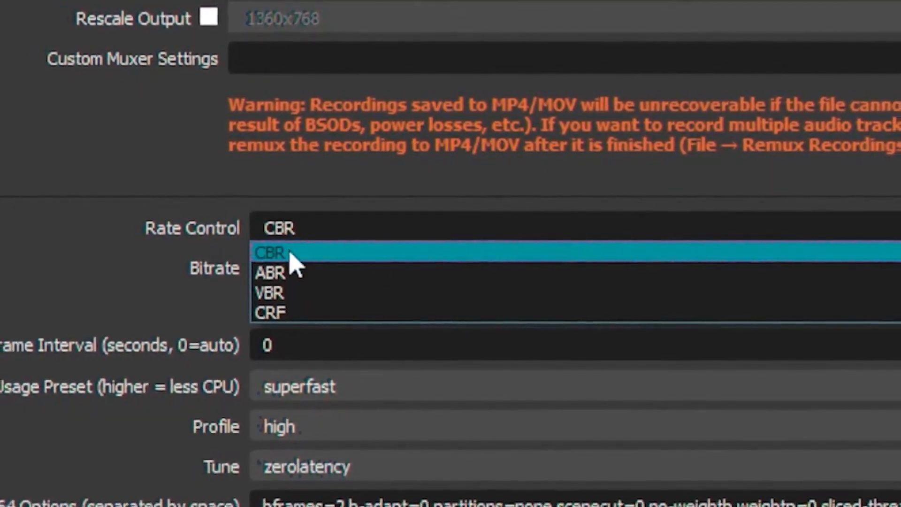
click(270, 252)
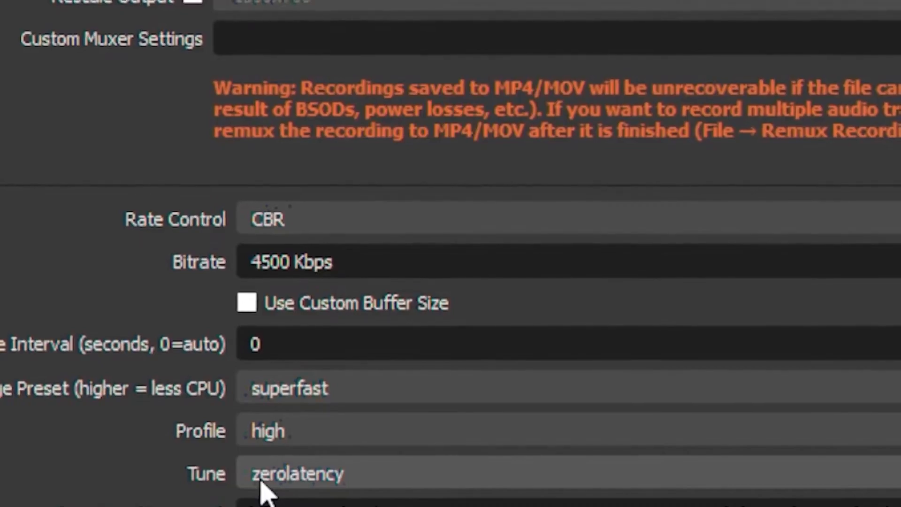
scroll(down, 3)
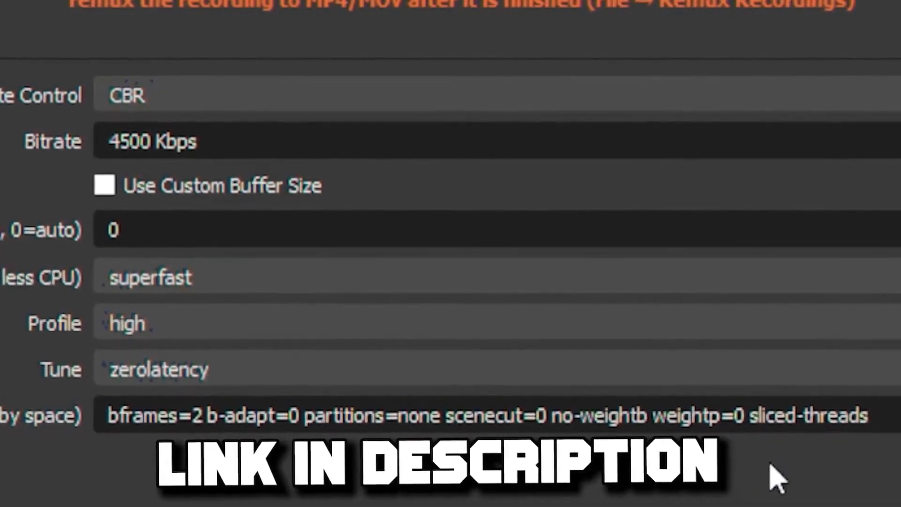
scroll(up, 3)
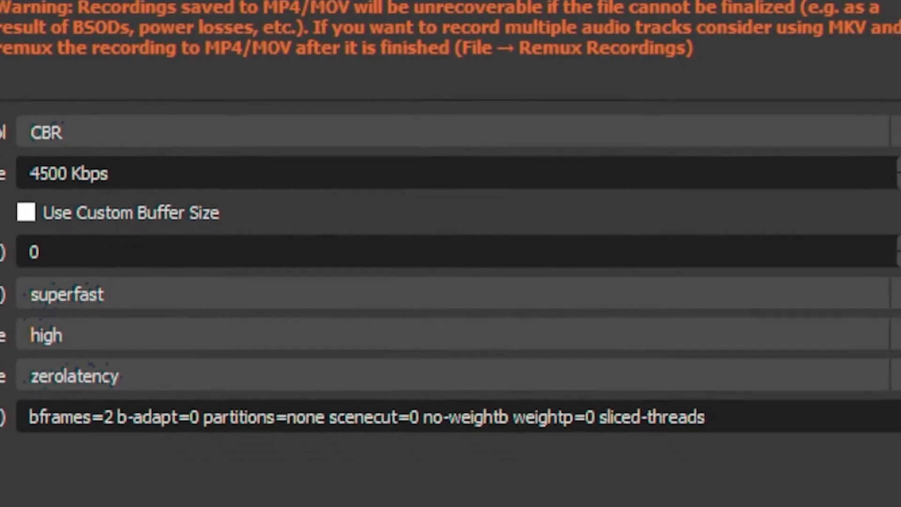